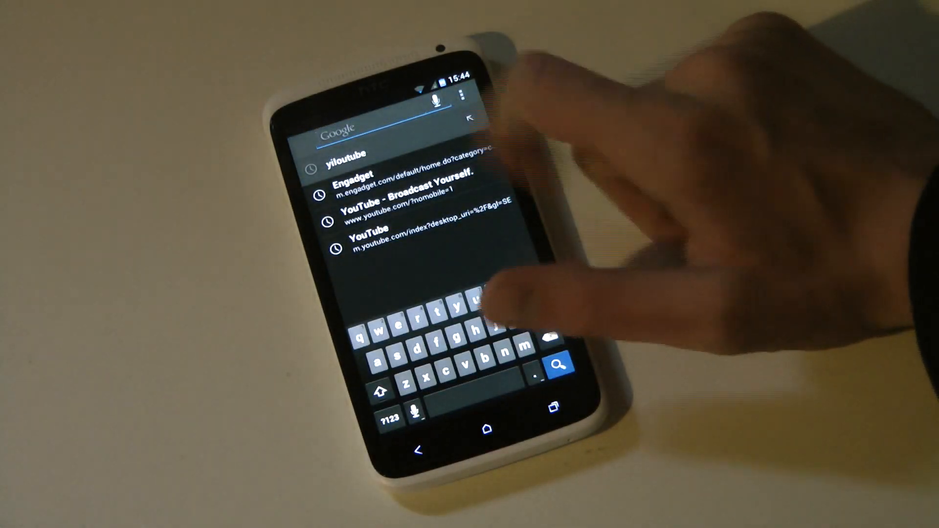
# Step: Load Engadget's mobile page from history and scroll down through its articles
pyautogui.click(369, 180)
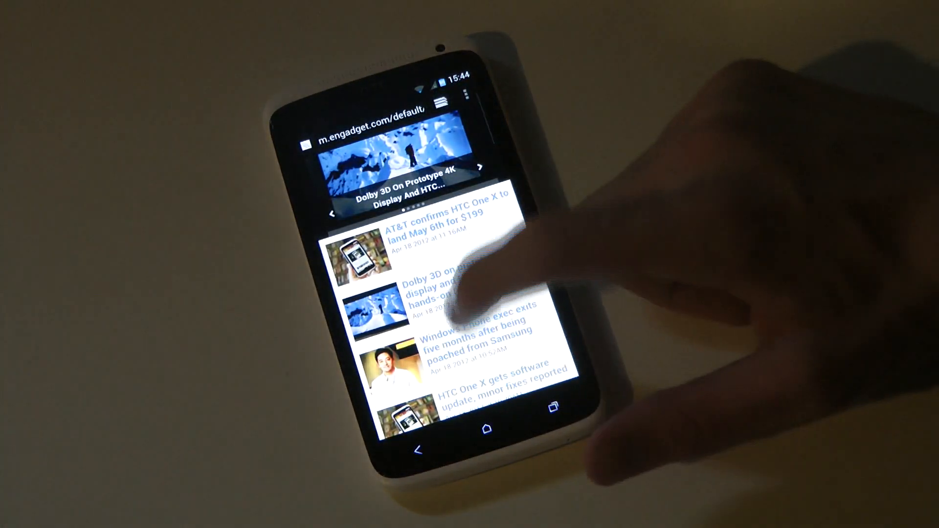
pyautogui.scroll(-3)
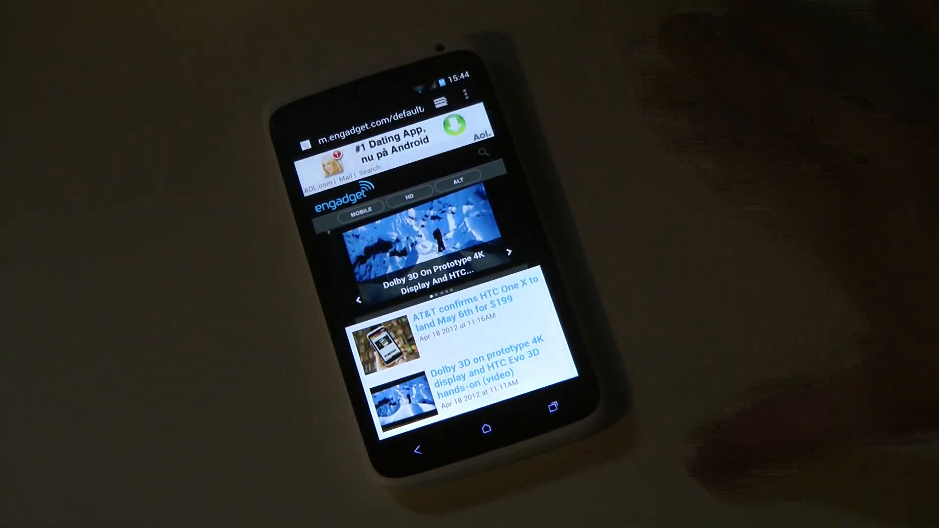
pyautogui.scroll(-3)
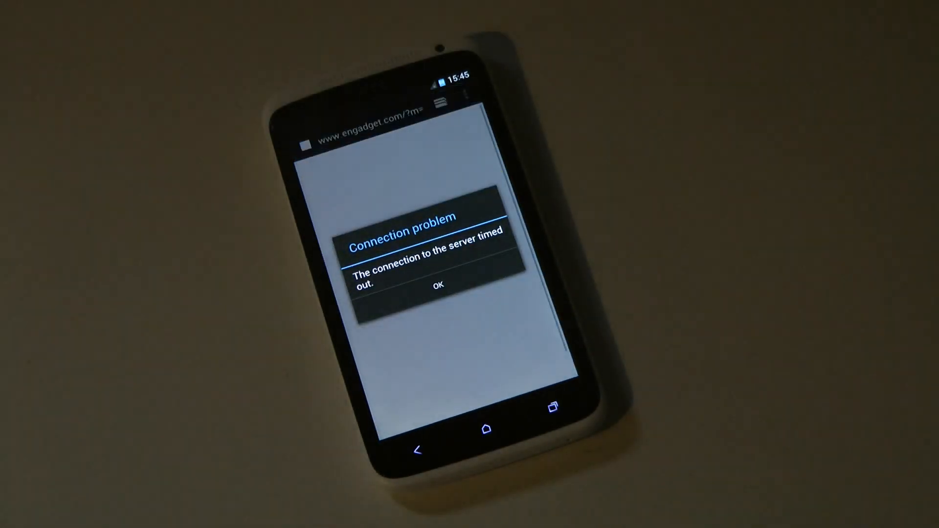
# Step: Dismiss the connection timed-out message and select the address bar on the error page
pyautogui.click(439, 285)
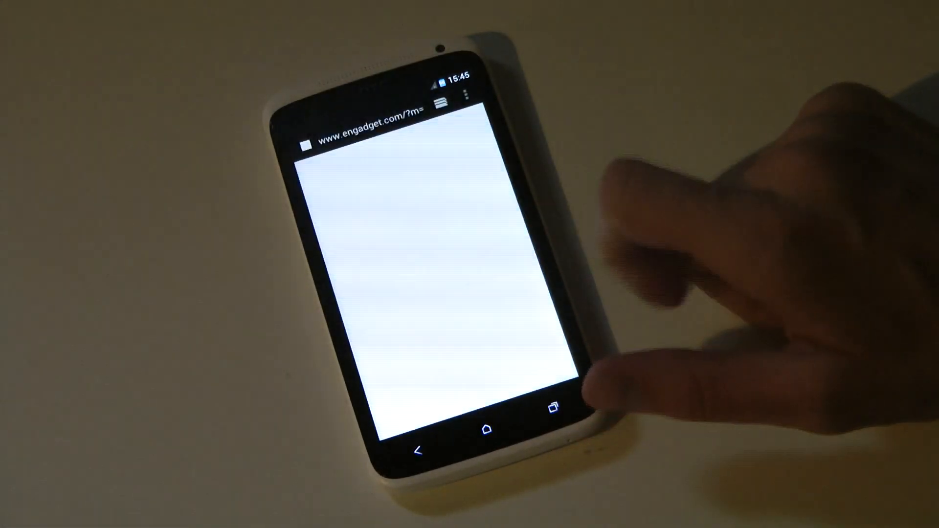
pyautogui.click(359, 132)
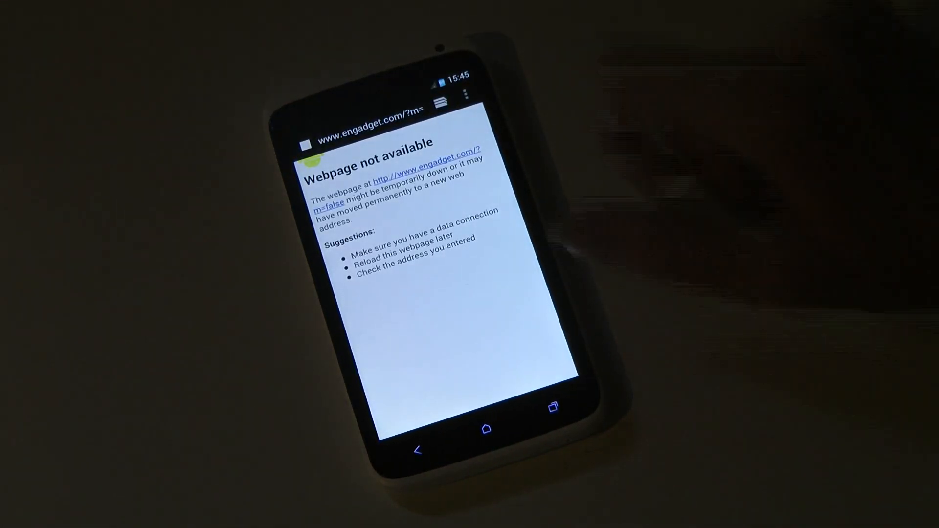
pyautogui.click(372, 129)
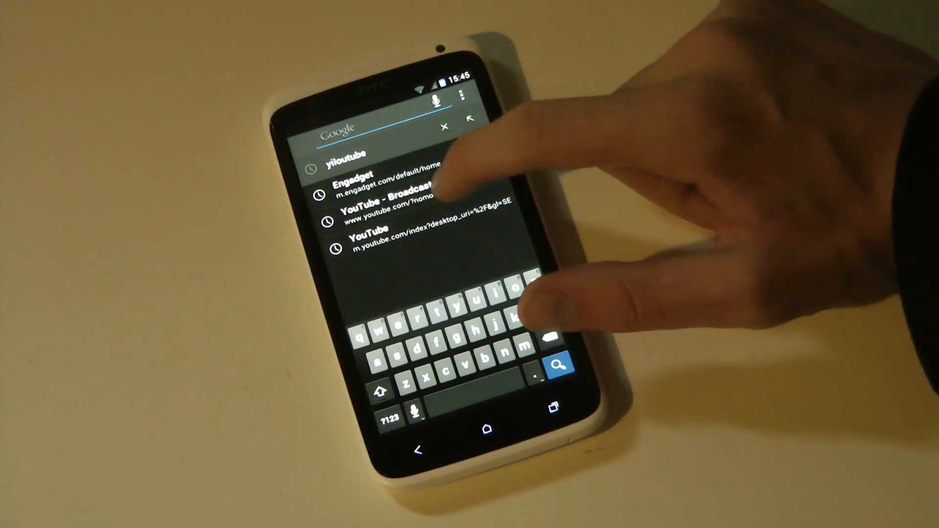
# Step: Load the 'YouTube - Broadcast Yourself' history entry and retry its address, ending on Webpage not available
pyautogui.click(389, 206)
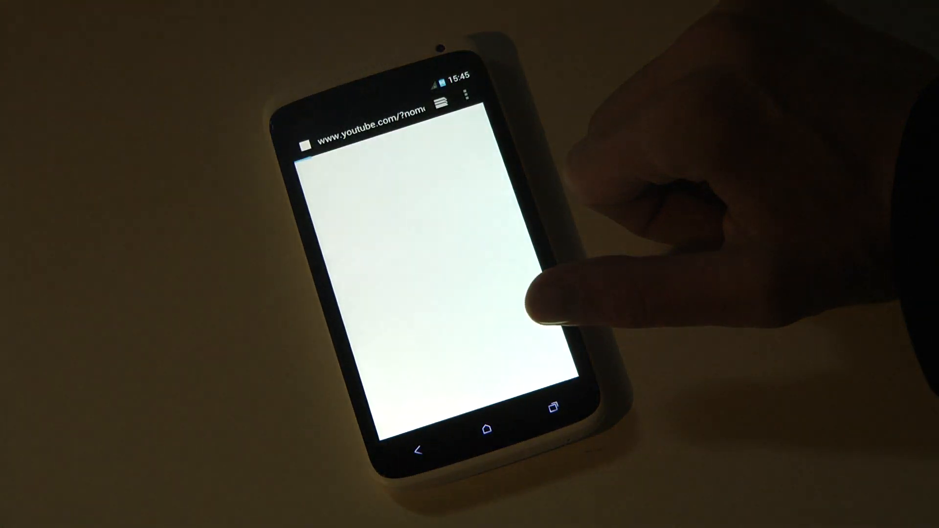
pyautogui.click(365, 132)
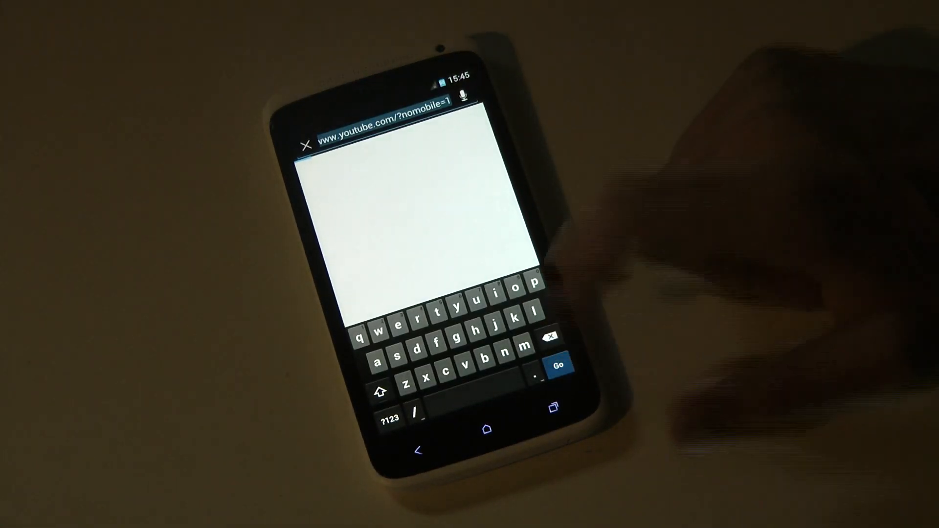
pyautogui.click(557, 365)
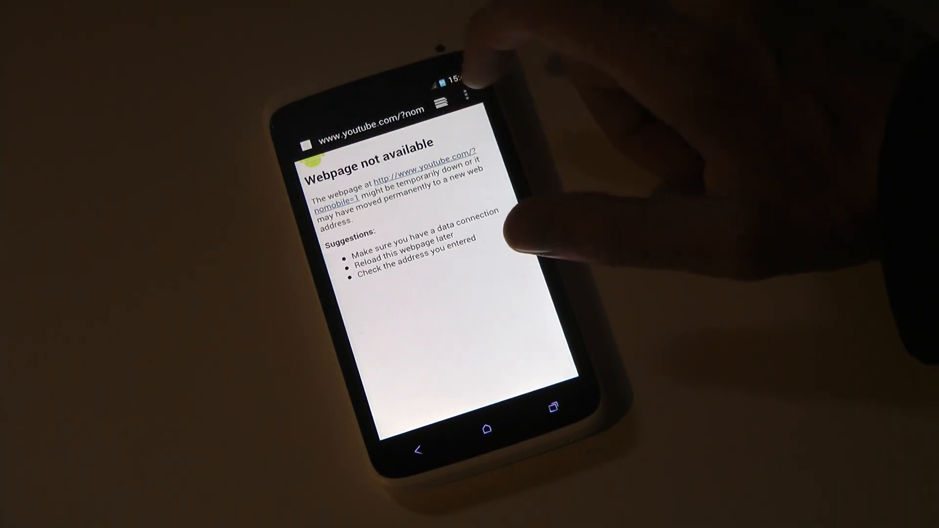
pyautogui.click(467, 96)
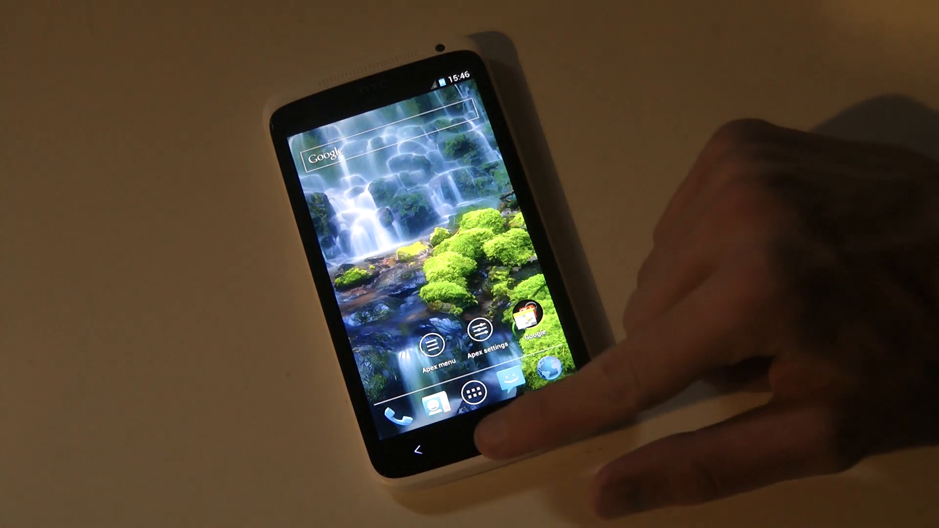
# Step: Show the Recent apps switcher with Phone listed, then bring up the app drawer
pyautogui.click(550, 406)
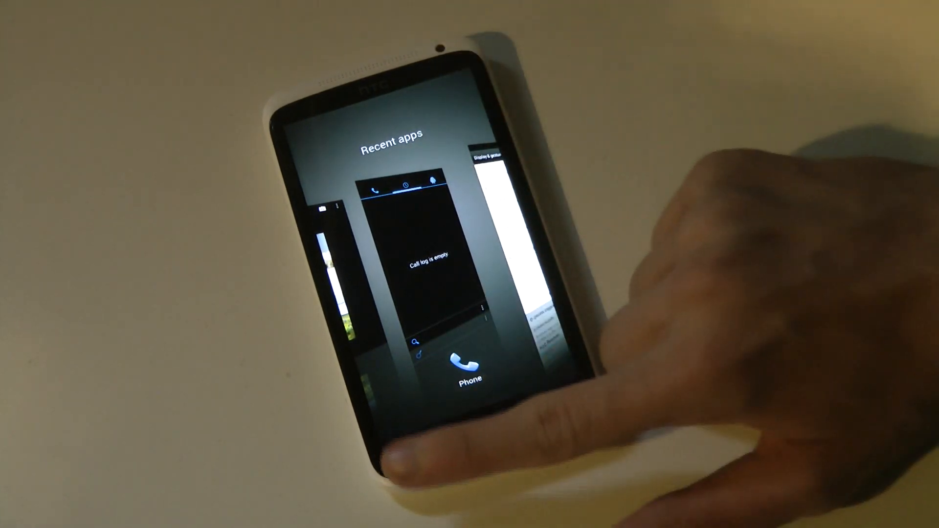
pyautogui.click(471, 359)
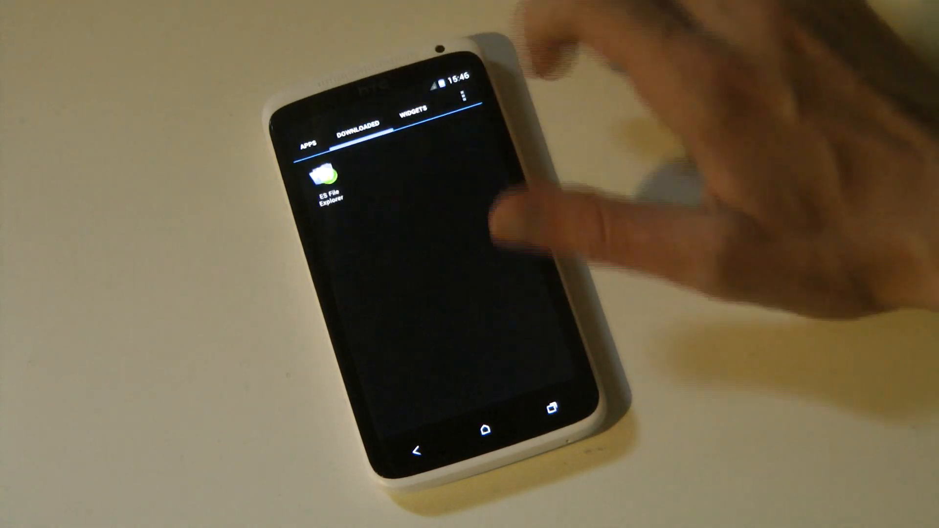
# Step: View the drawer's Widgets collection, then launch the phone's Settings
pyautogui.click(410, 110)
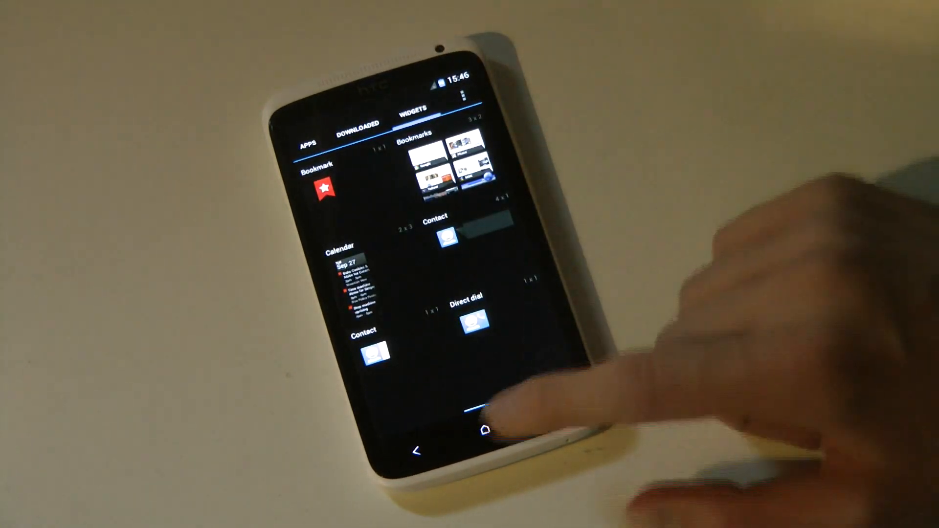
pyautogui.click(484, 428)
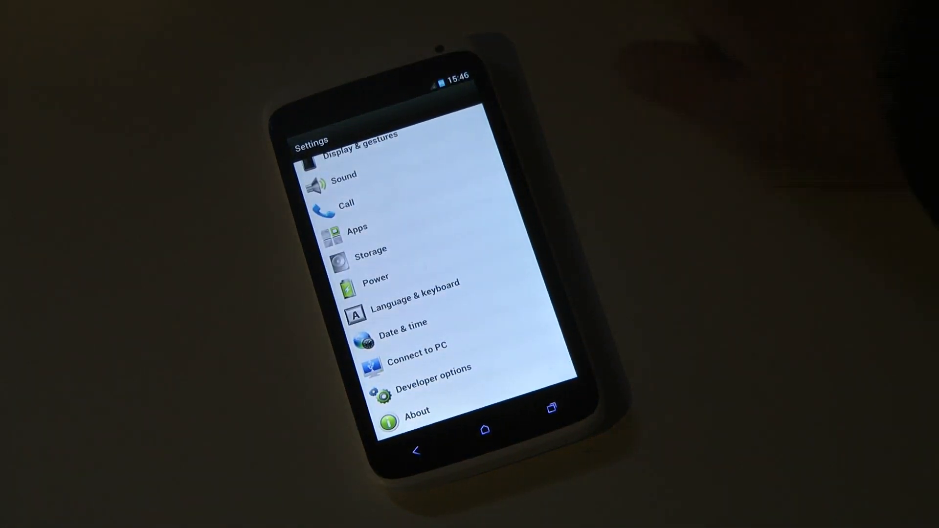
# Step: View About > Software information (Android 4.0.3, eXoDiZeD 1.6.4 STABLE) and return home
pyautogui.click(413, 412)
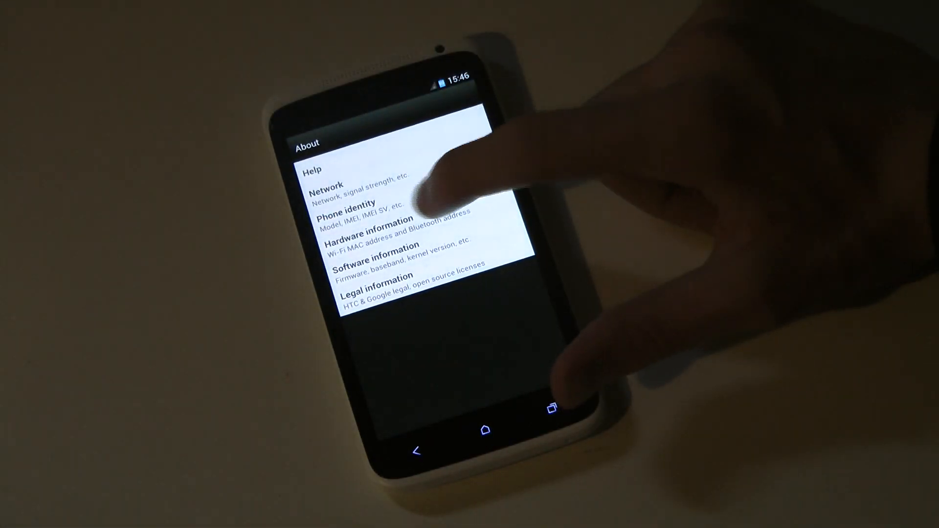
pyautogui.click(376, 234)
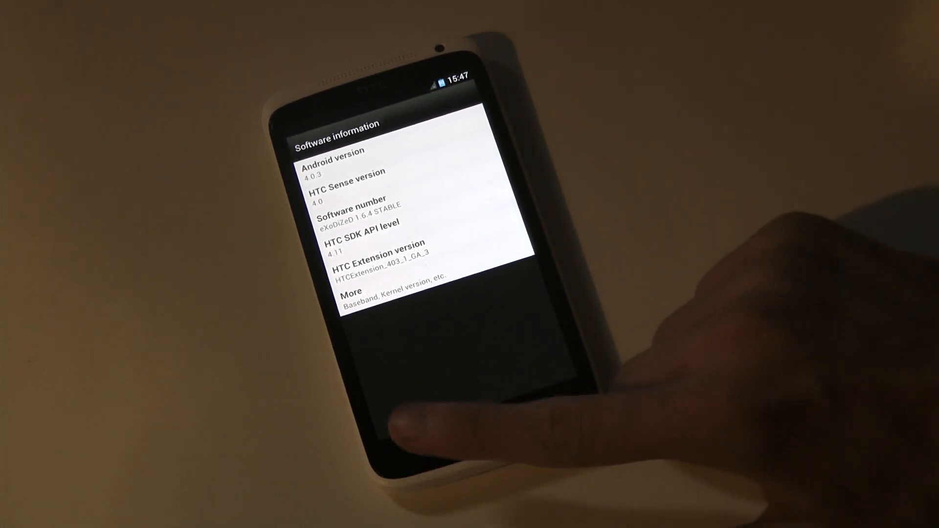
pyautogui.click(435, 435)
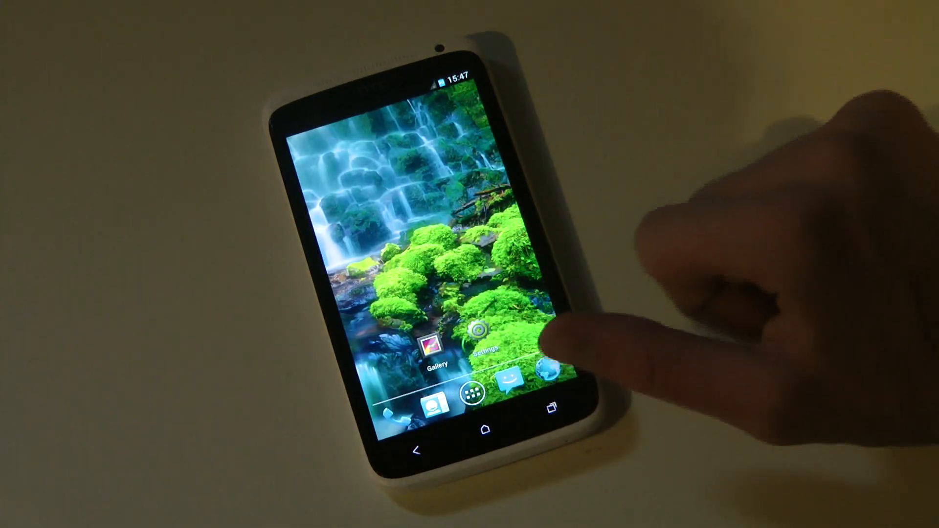
# Step: Show the drawer's full Apps list and launch the Camera app from it
pyautogui.click(469, 396)
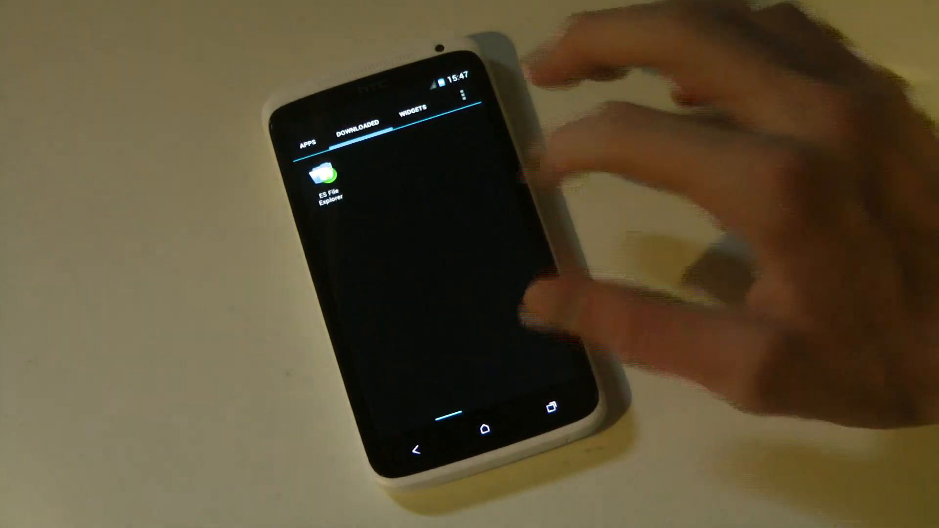
pyautogui.click(308, 131)
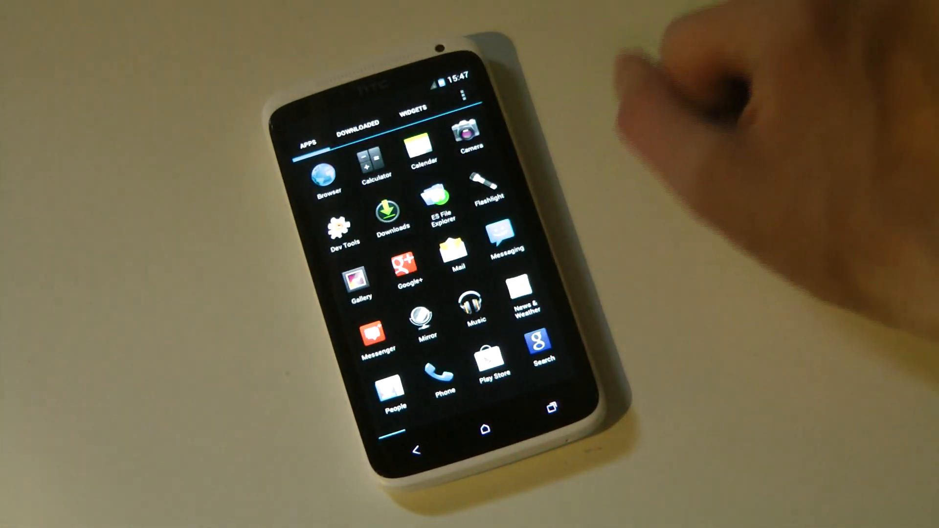
pyautogui.click(470, 135)
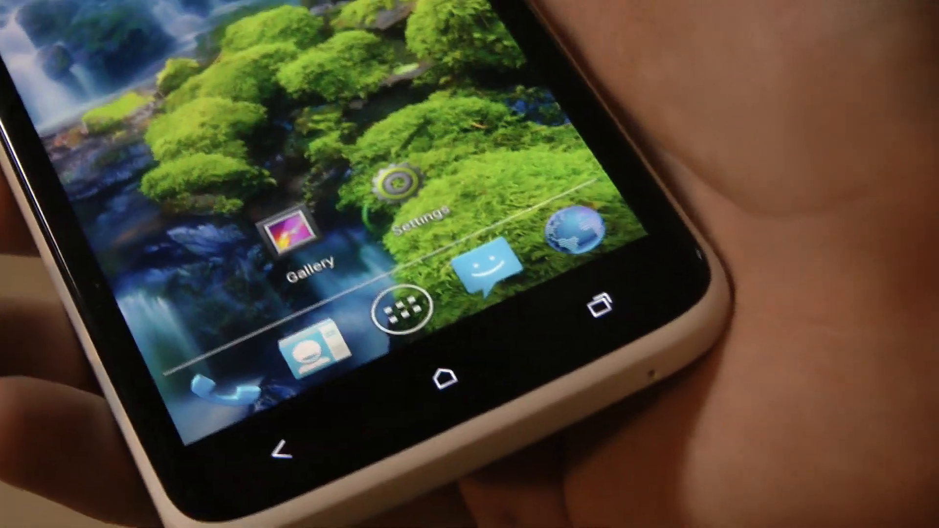
# Step: After the camera demo, bring up the app drawer from the home screen
pyautogui.click(402, 307)
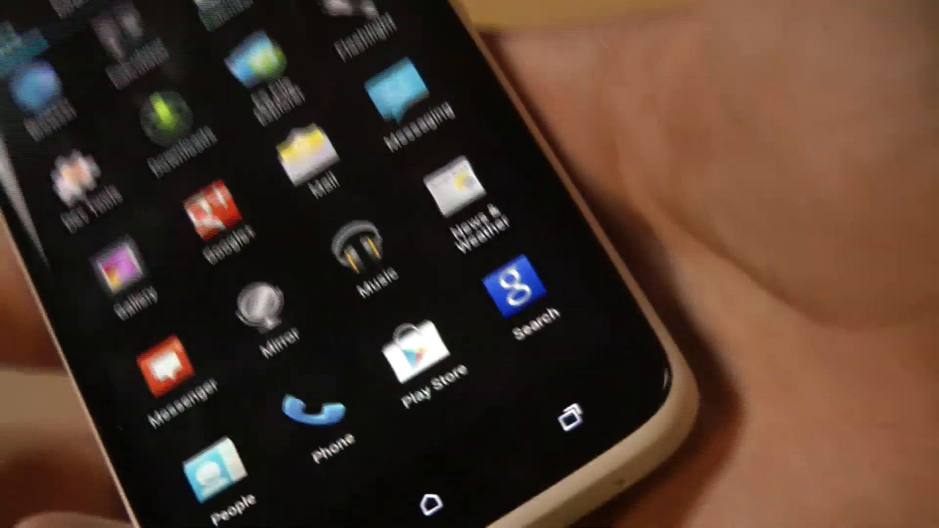